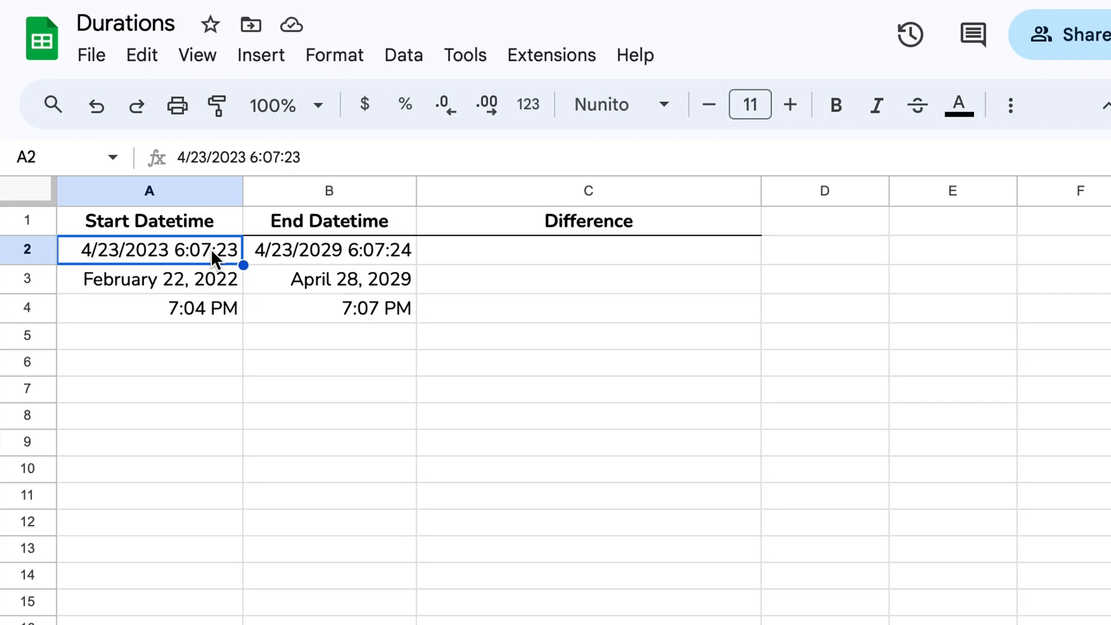
Step: Inspect the Start and End Datetime columns and launch the TIMEDIF duration calculator
click(149, 191)
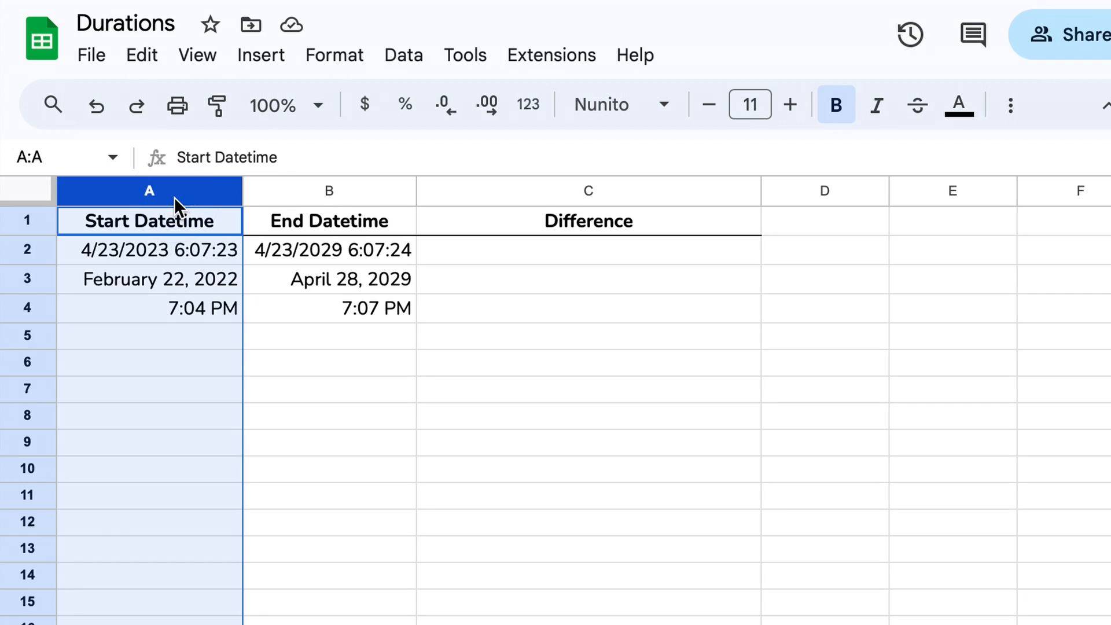
click(329, 191)
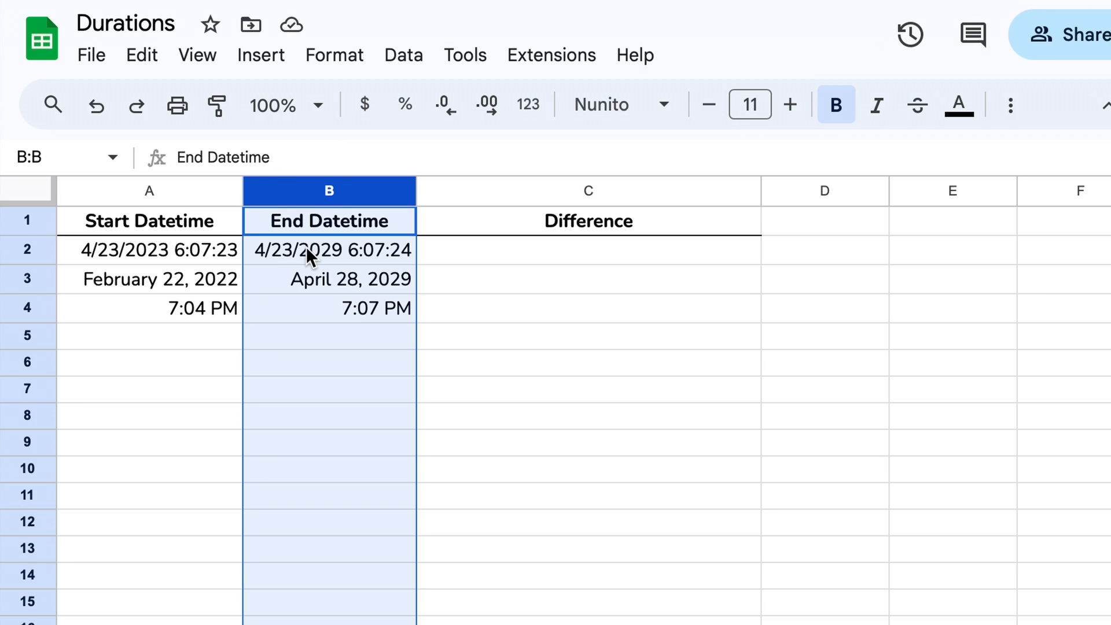
click(329, 250)
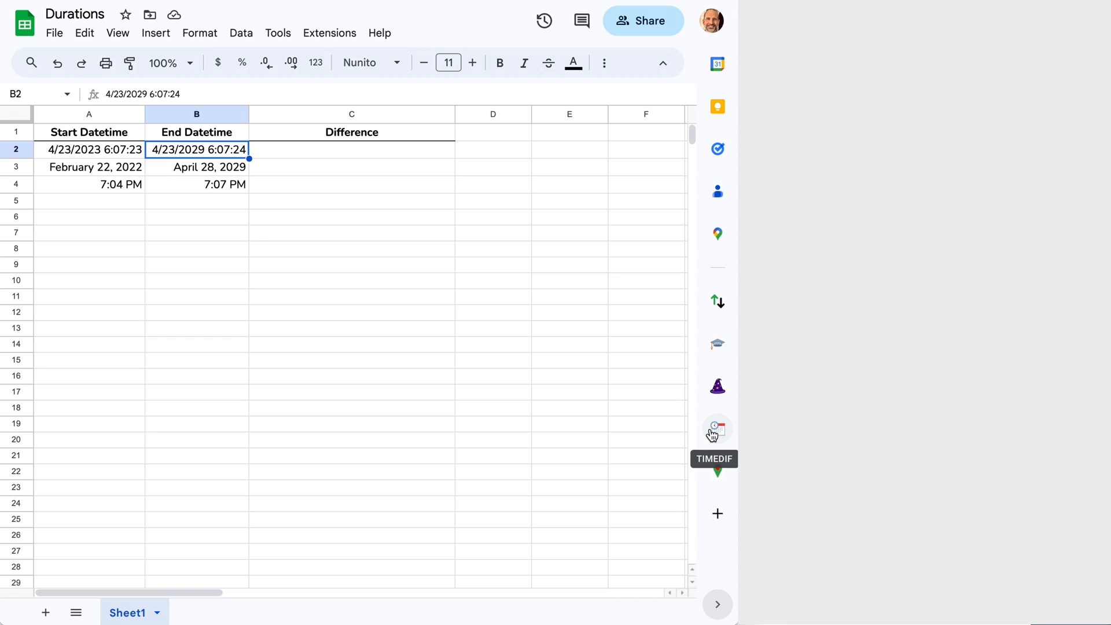
click(718, 428)
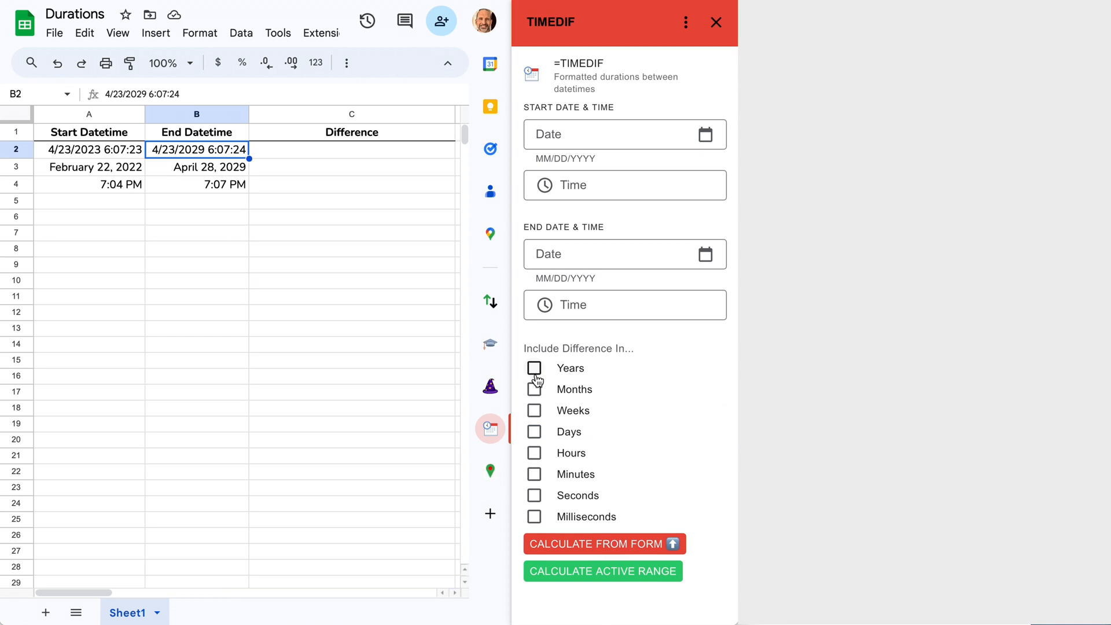
mouse_move(538, 405)
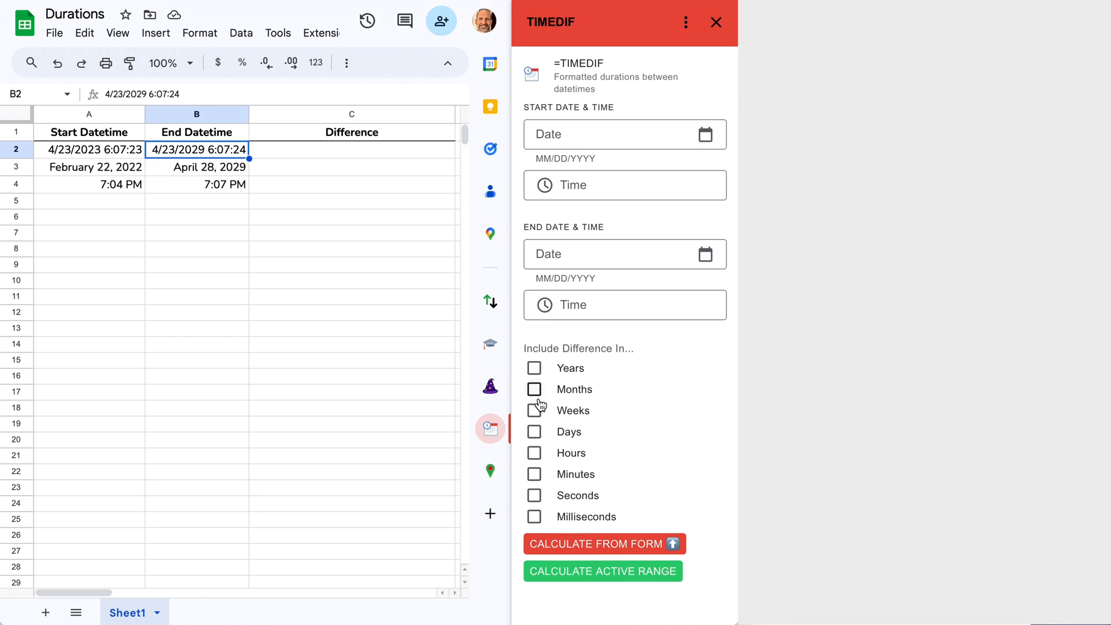
Step: Choose Weeks, Days and Hours as the difference units
click(535, 410)
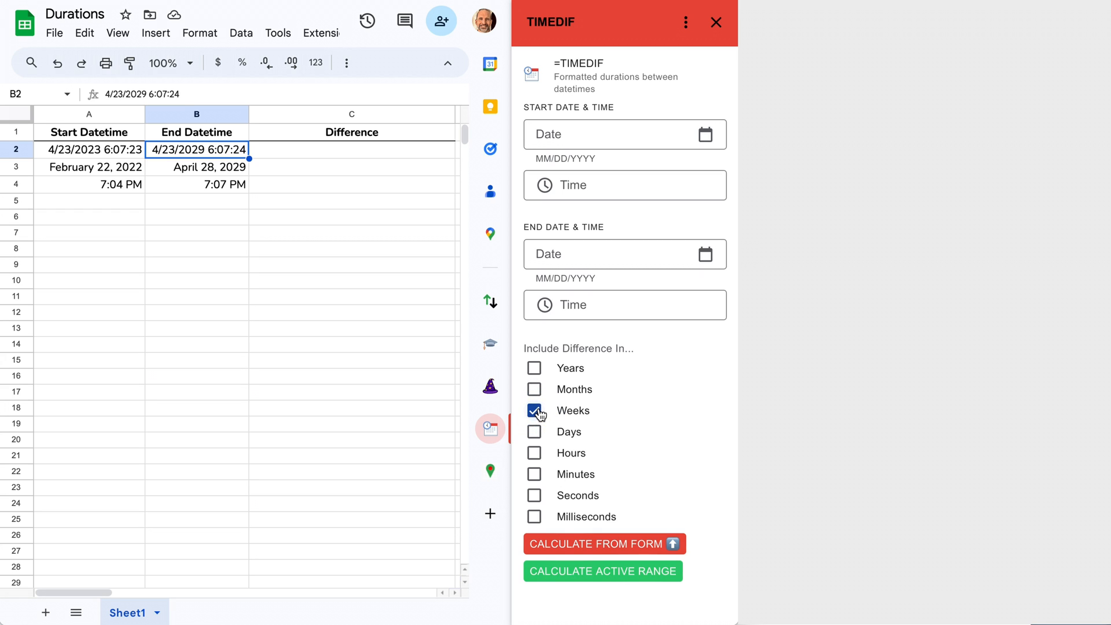
click(535, 454)
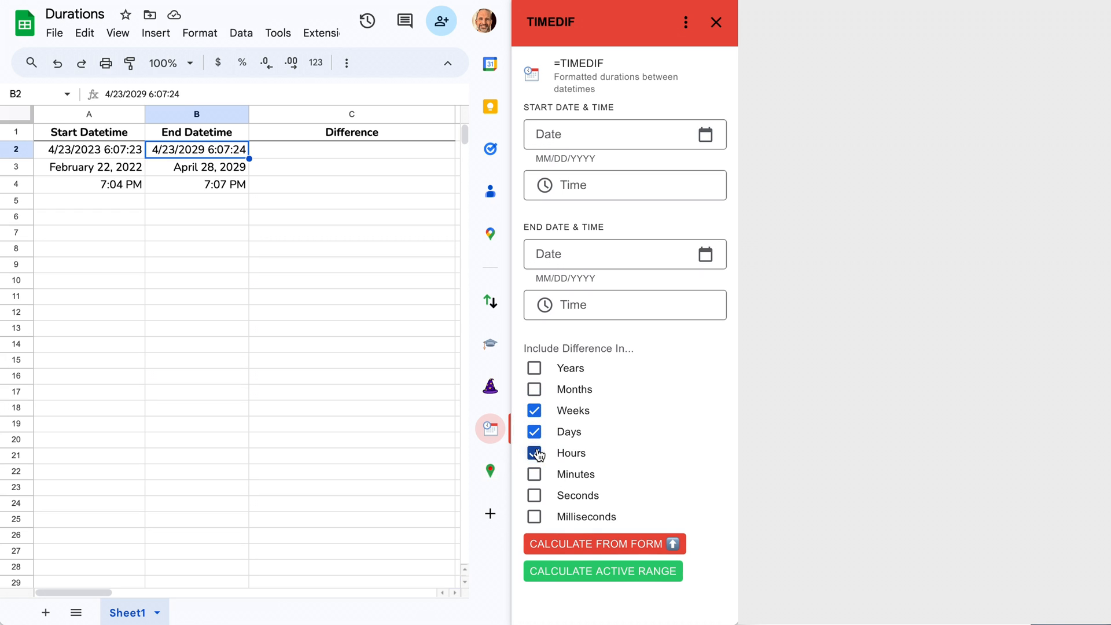
click(534, 454)
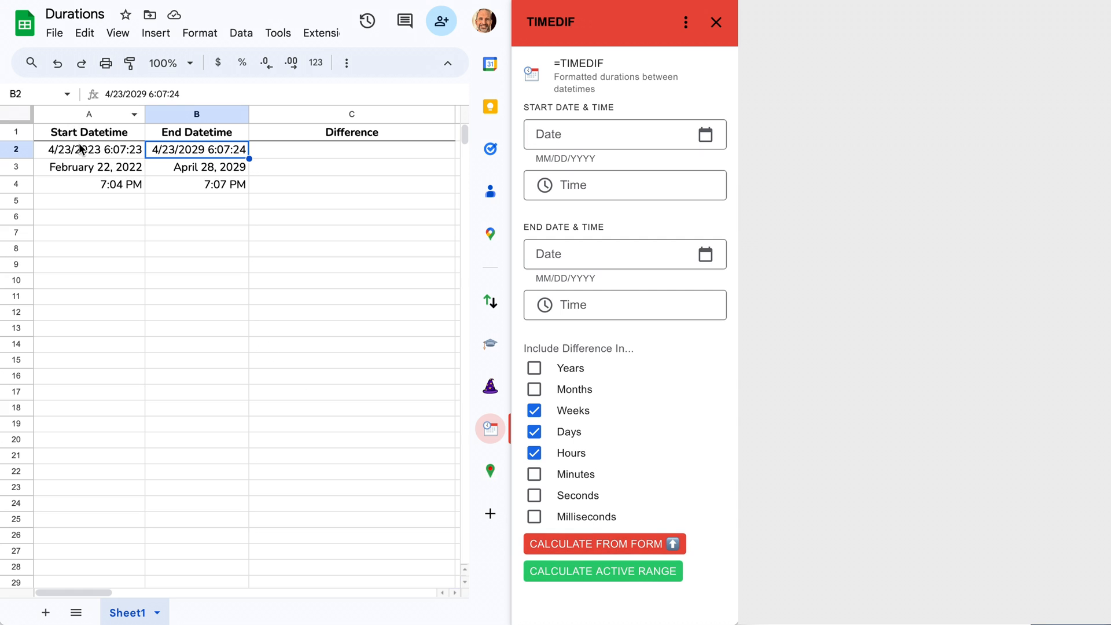
Step: Calculate durations for A2:B4, filling Difference with results like 313 weeks, 1 days, 0 hours
drag(89, 149, 198, 184)
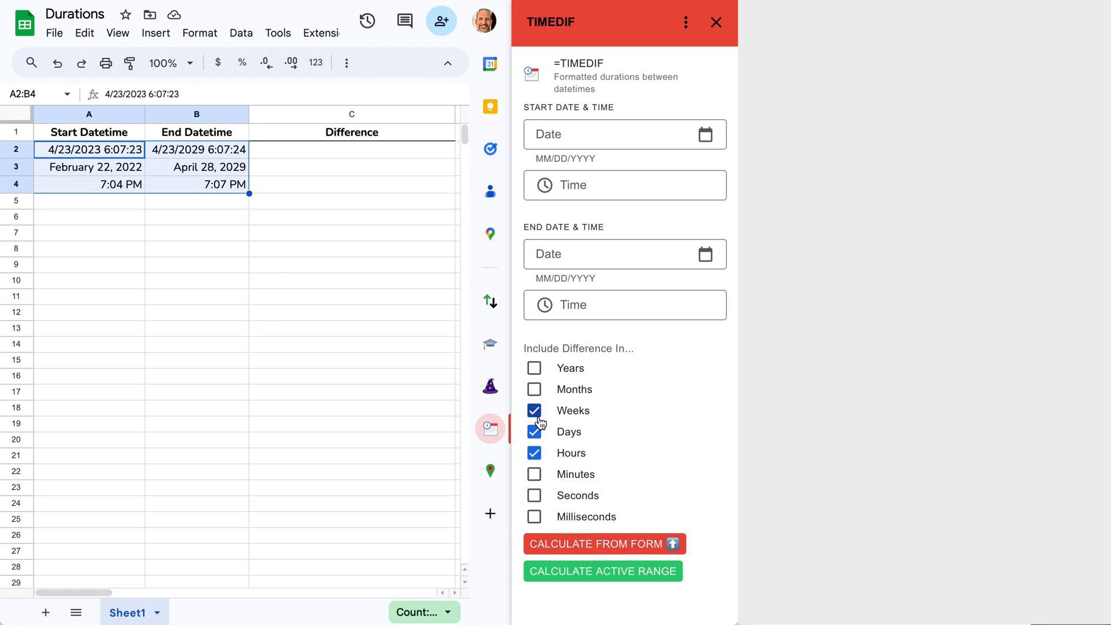
click(603, 572)
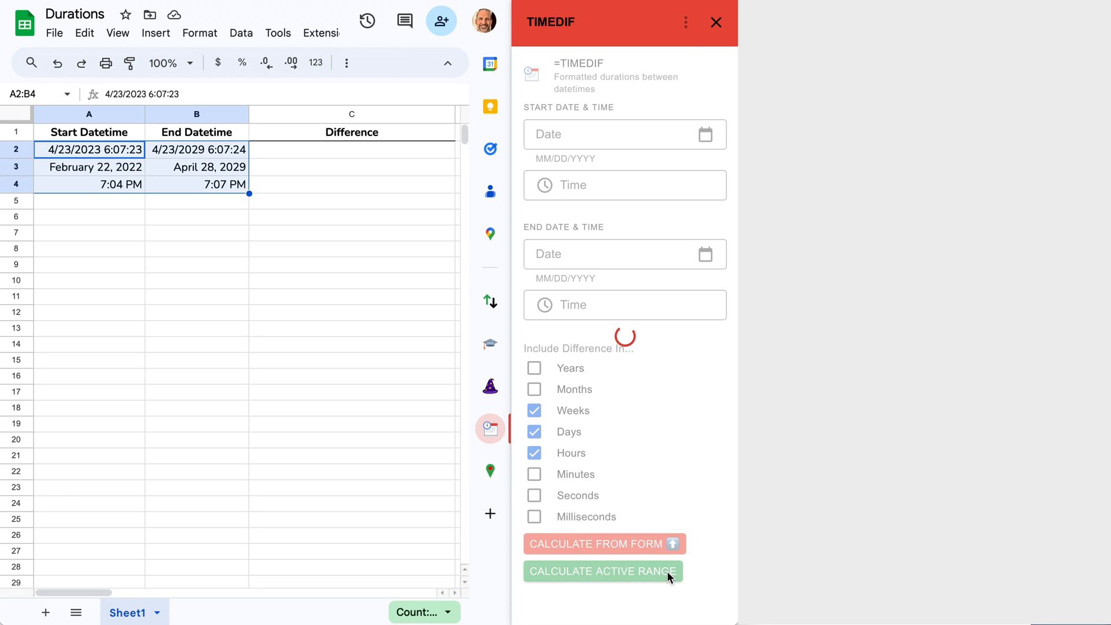
click(603, 572)
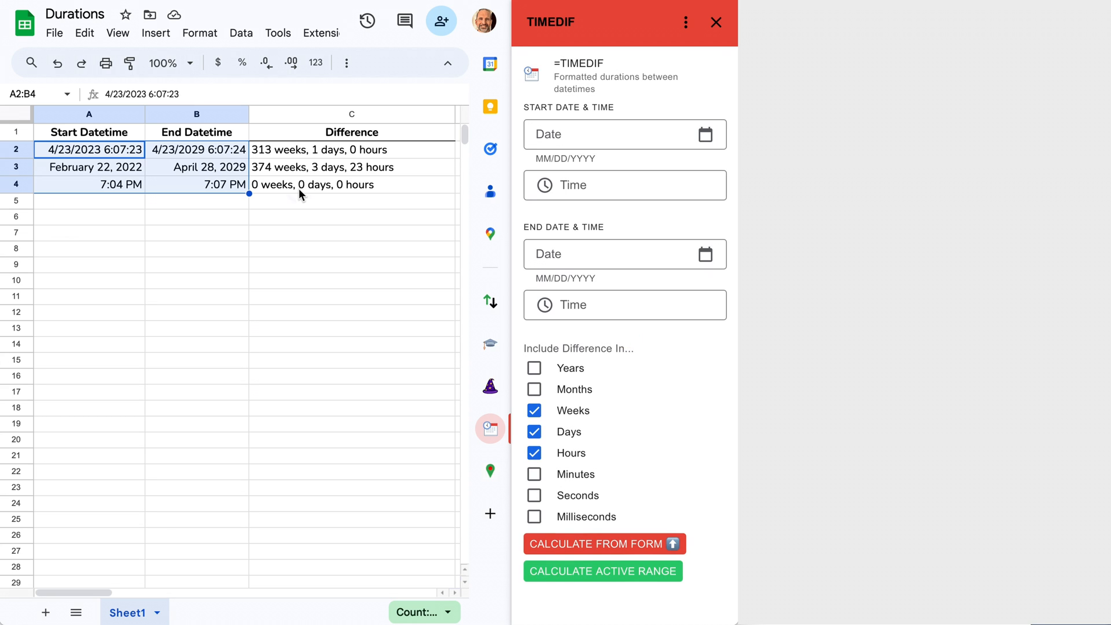
click(351, 184)
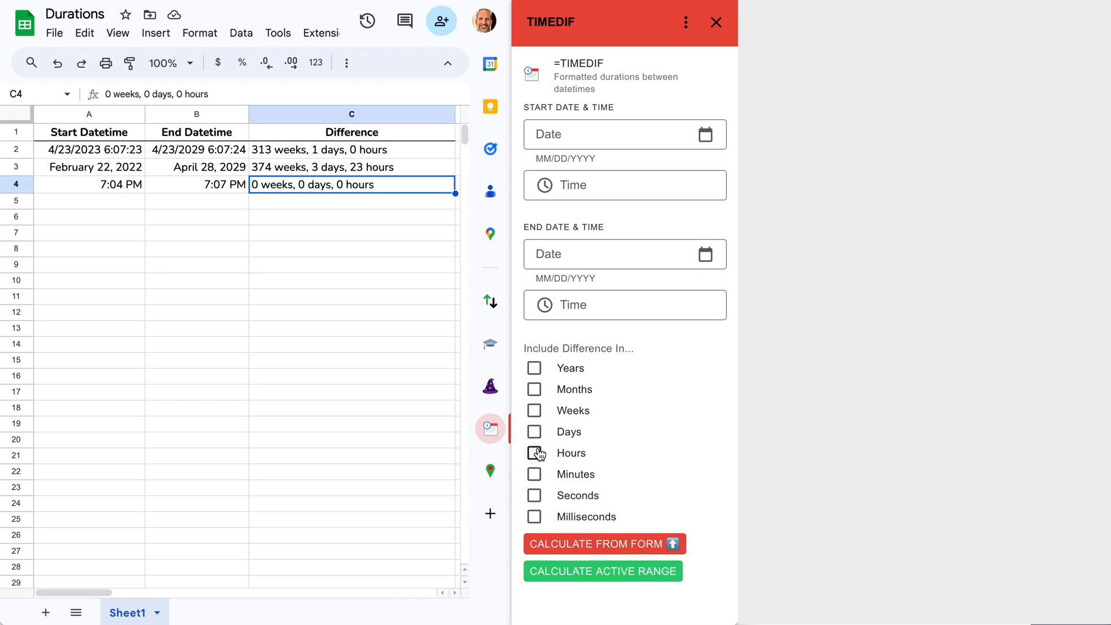
Step: Switch units to Minutes and Seconds and recalculate row 4 to 3 minutes, 0 seconds
click(534, 475)
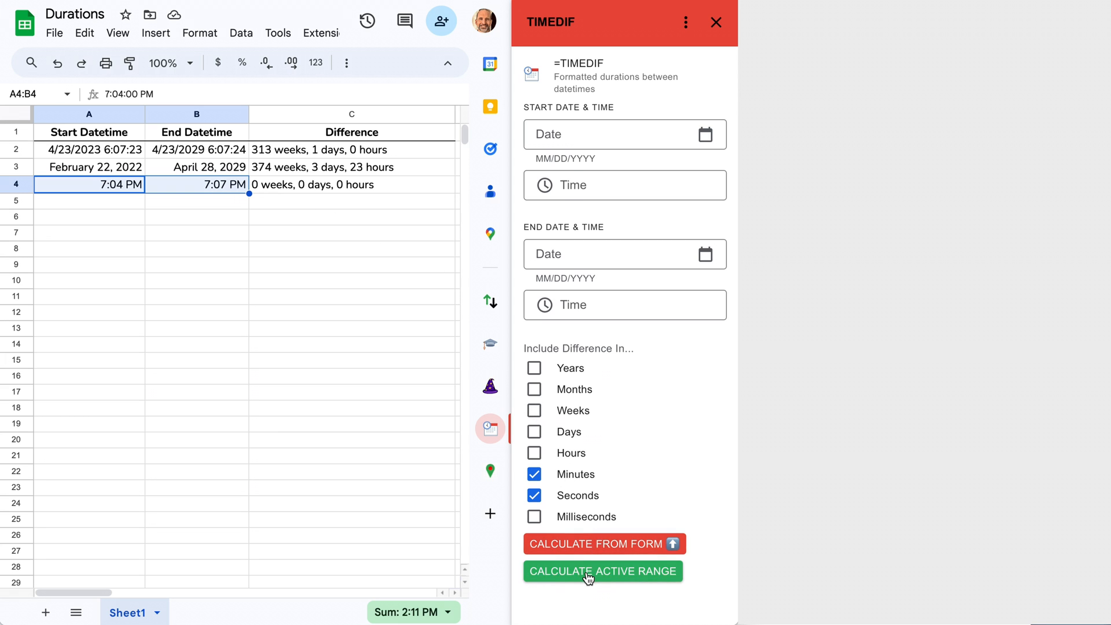
click(603, 571)
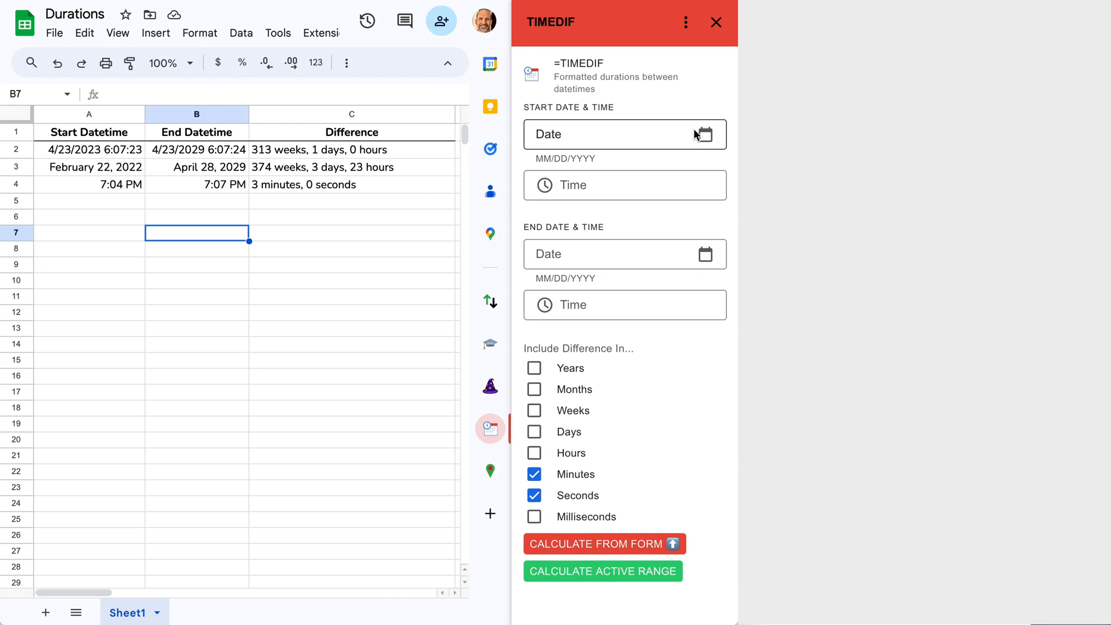
Step: Pick October 9 as the form's start date and October 25 as its end date
click(706, 134)
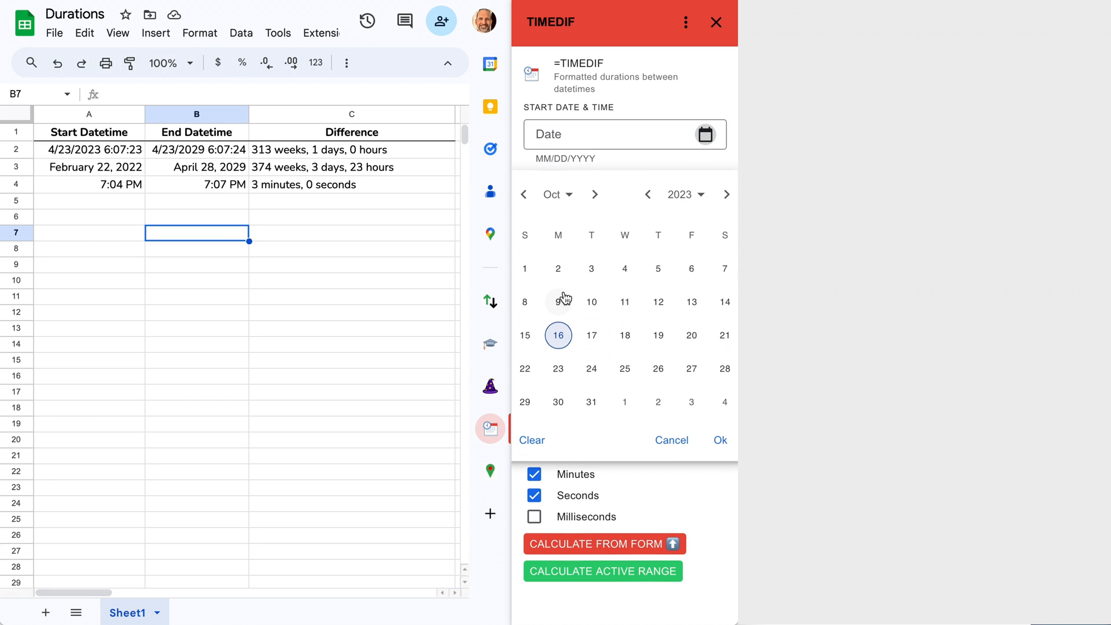
click(558, 302)
text(12:15am)
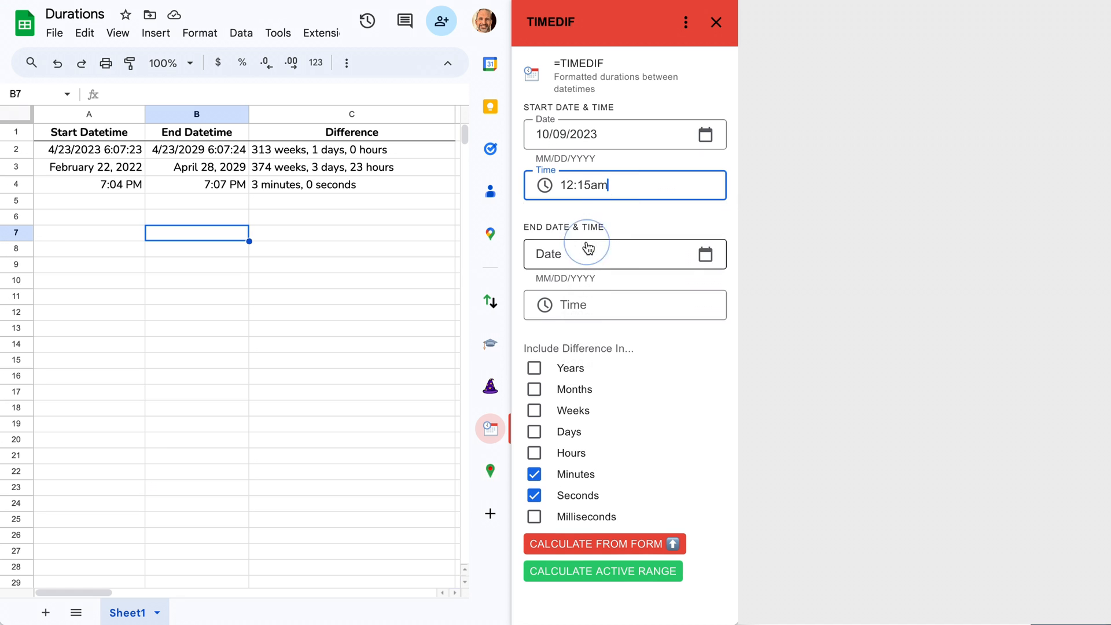
click(705, 254)
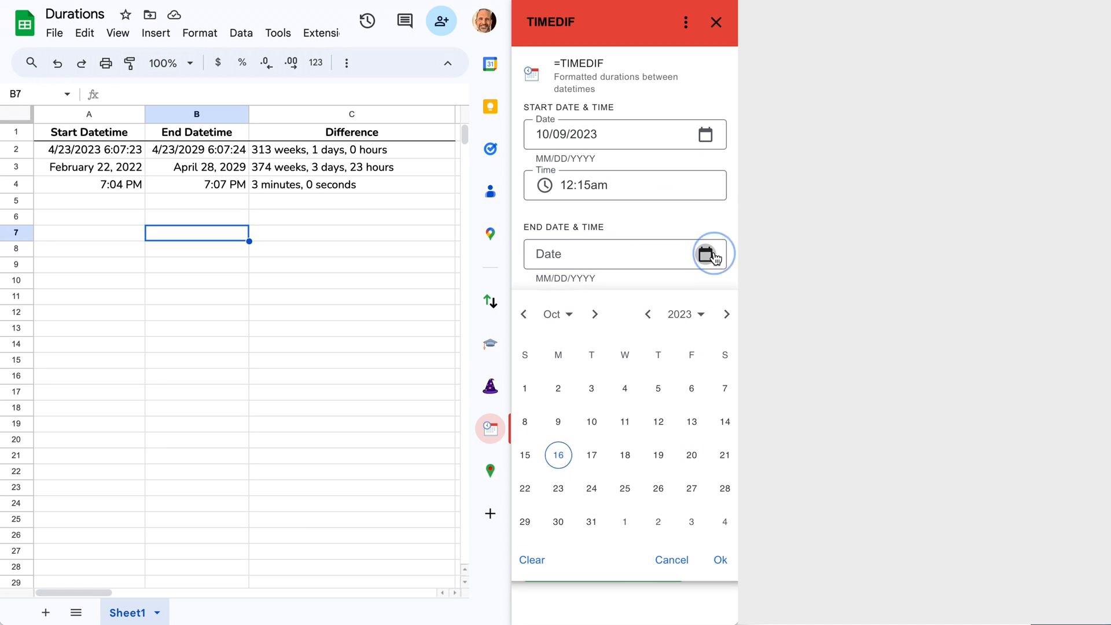
click(625, 488)
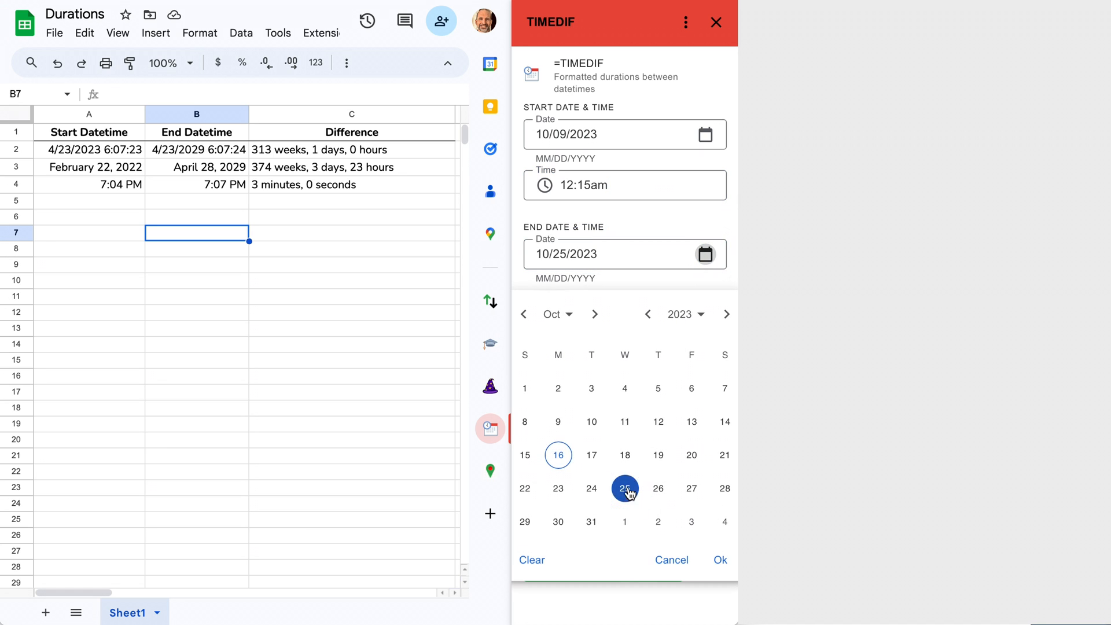
click(625, 489)
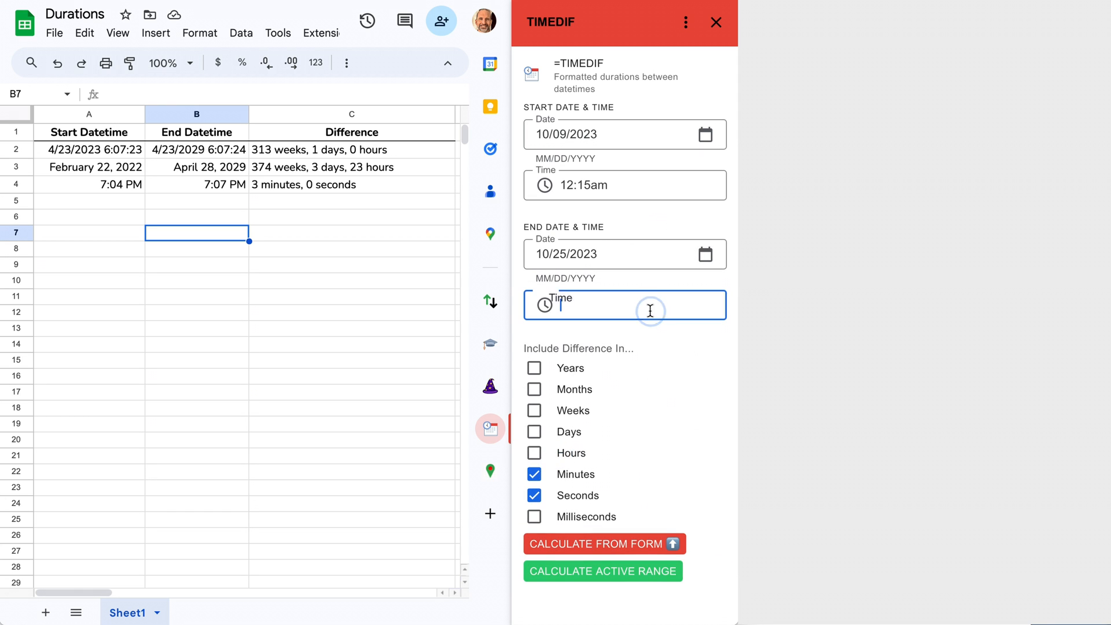
Step: Set the end time to 8:00am and drop Minutes so units are days and hours
click(625, 306)
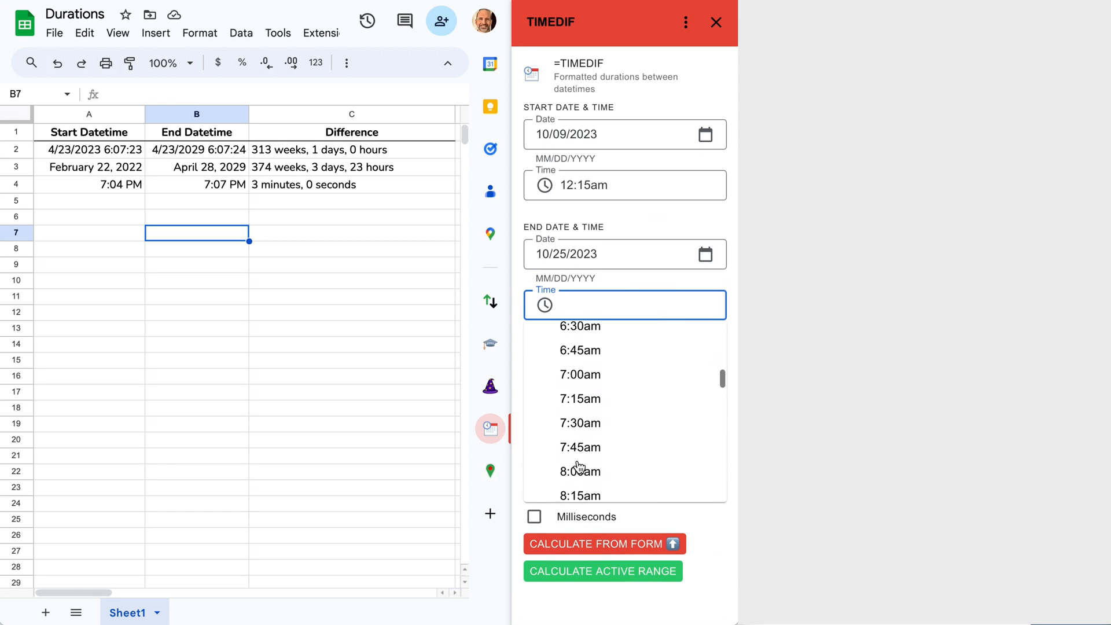
click(578, 472)
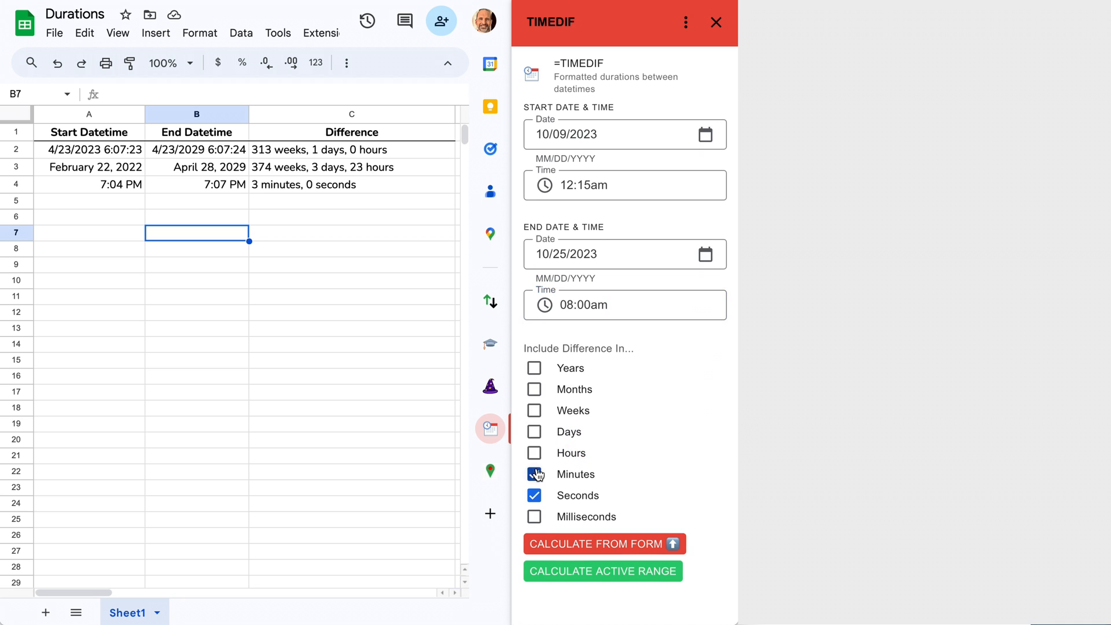
click(535, 496)
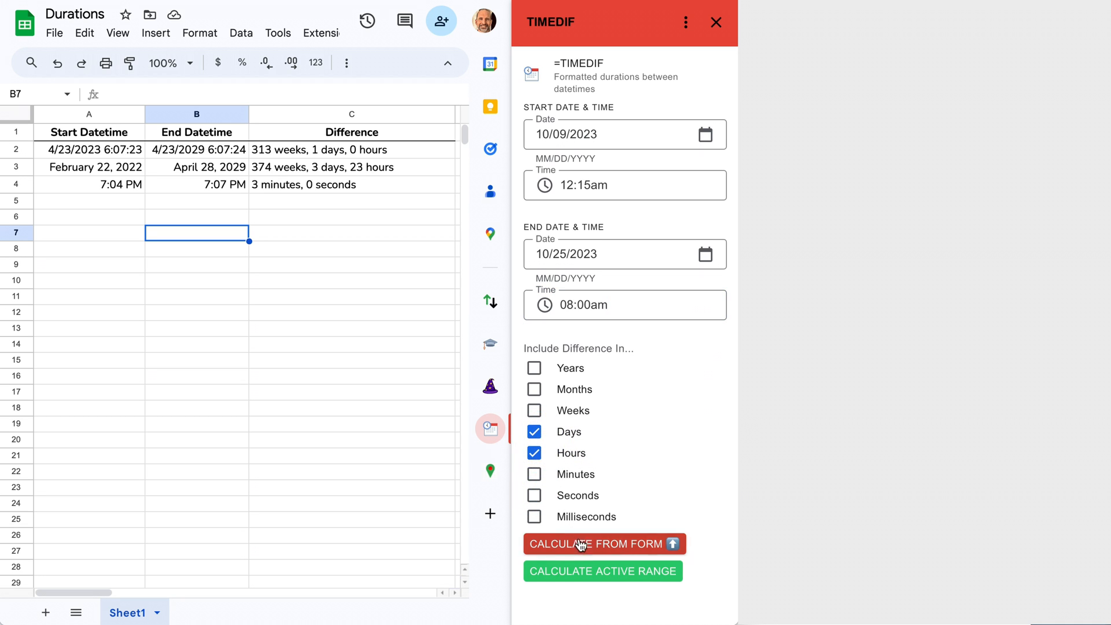
Step: Calculate from the form to get 16 days, 7 hours for the October dates
click(603, 544)
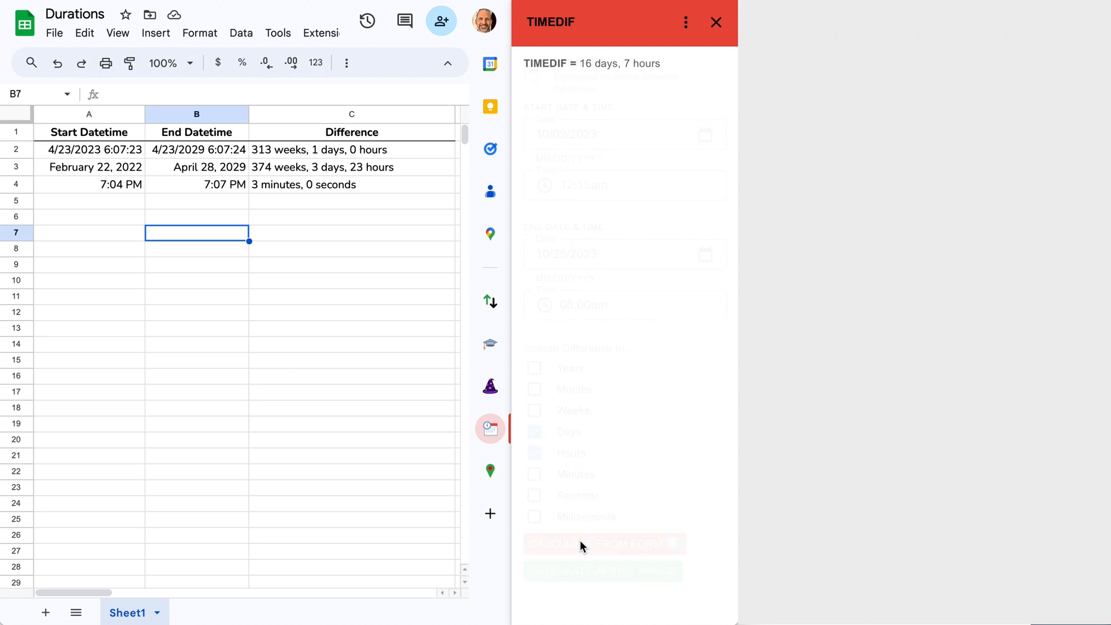
click(603, 544)
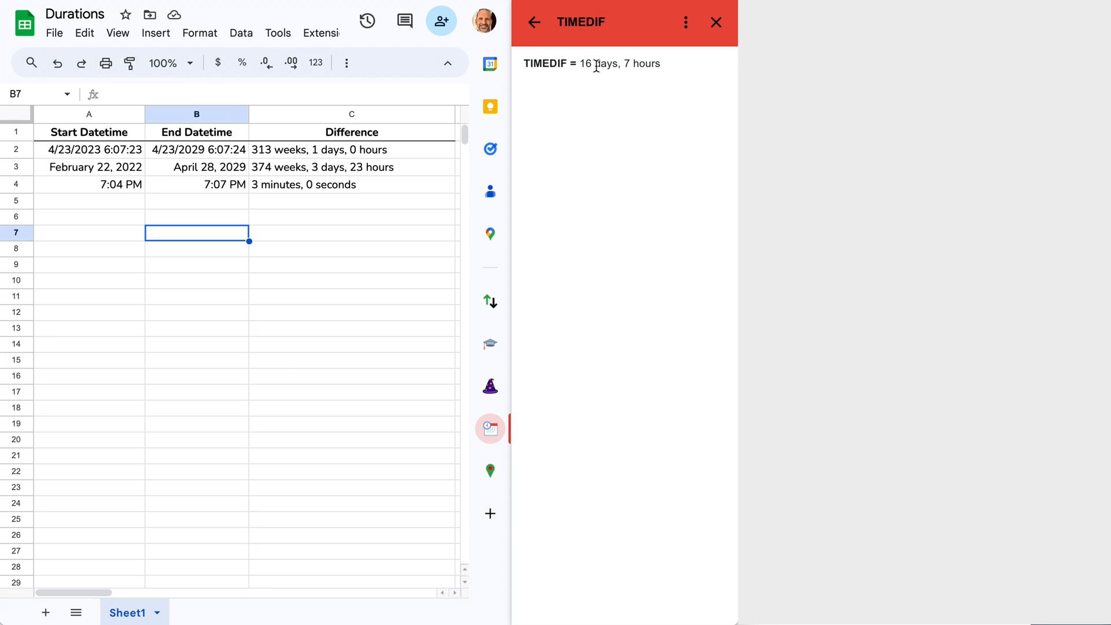